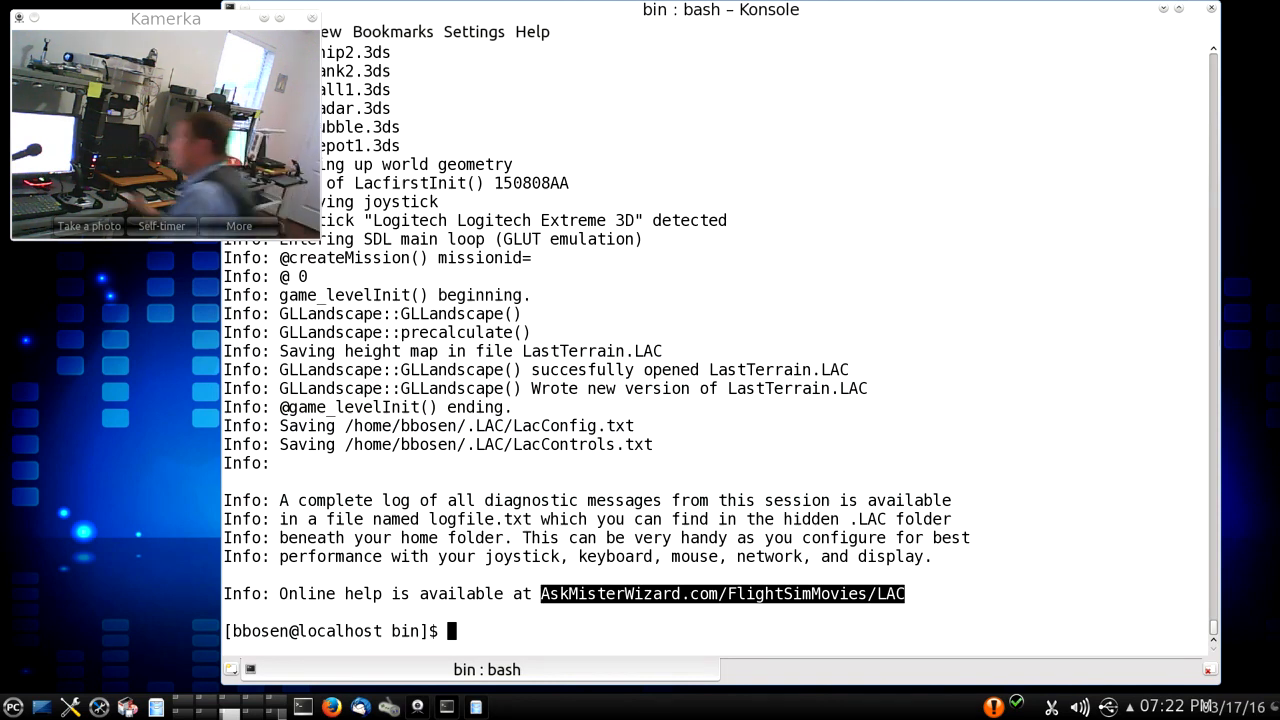
# - Run ./Lac01p96 from the bash prompt to bring up the Air Combat for Linux main menu
pyautogui.write('./Lac01p96')
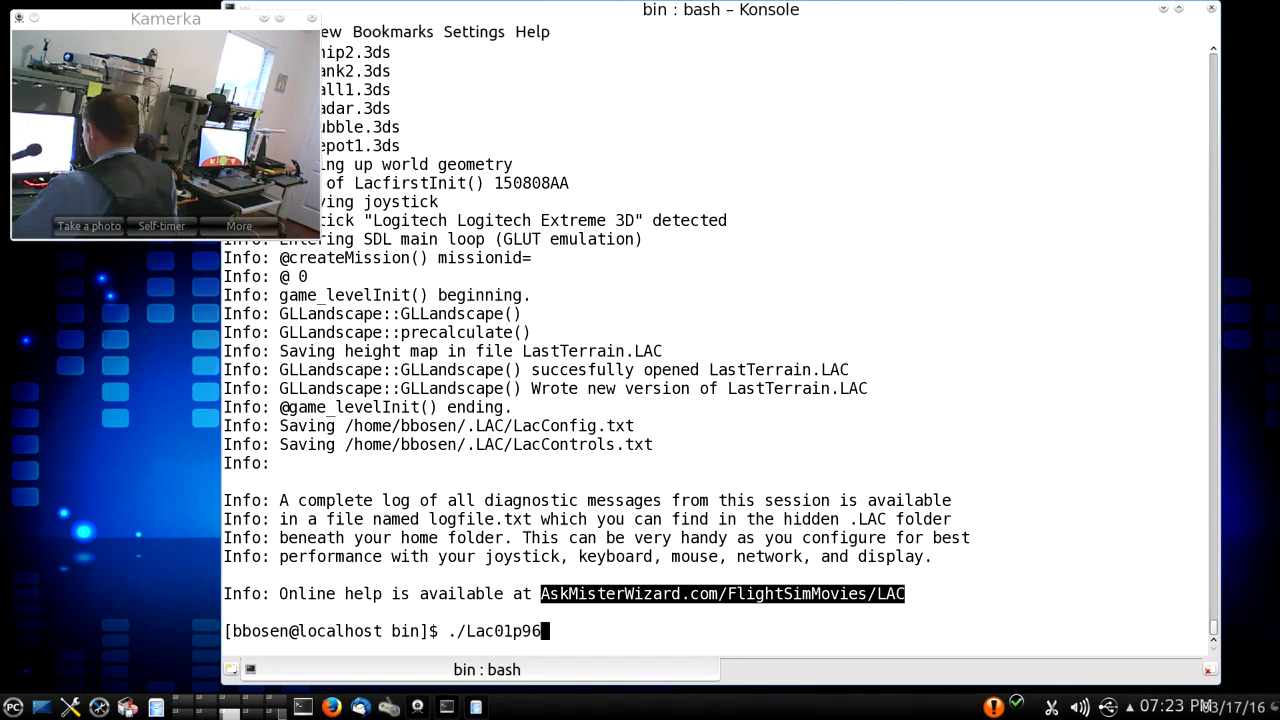
pyautogui.press('Return')
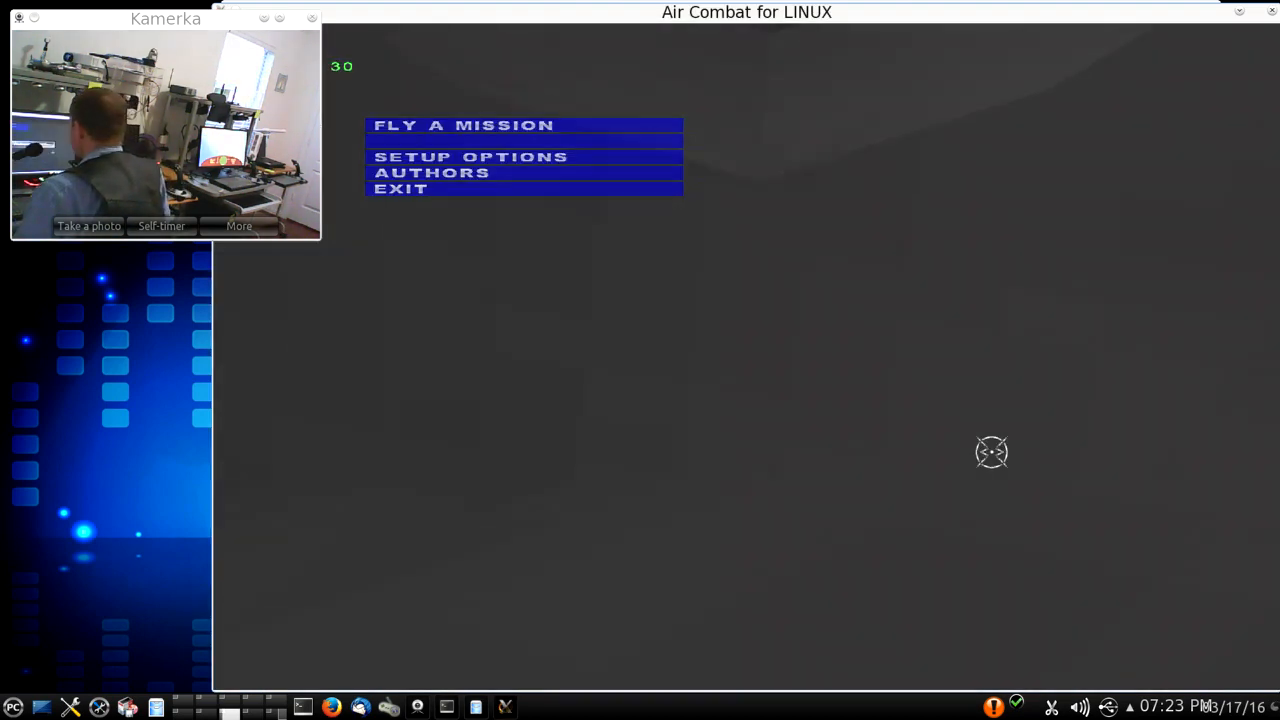
# - Start the Head to Head 00 mission via Fly a Mission so the Hawk gets airborne
pyautogui.click(462, 124)
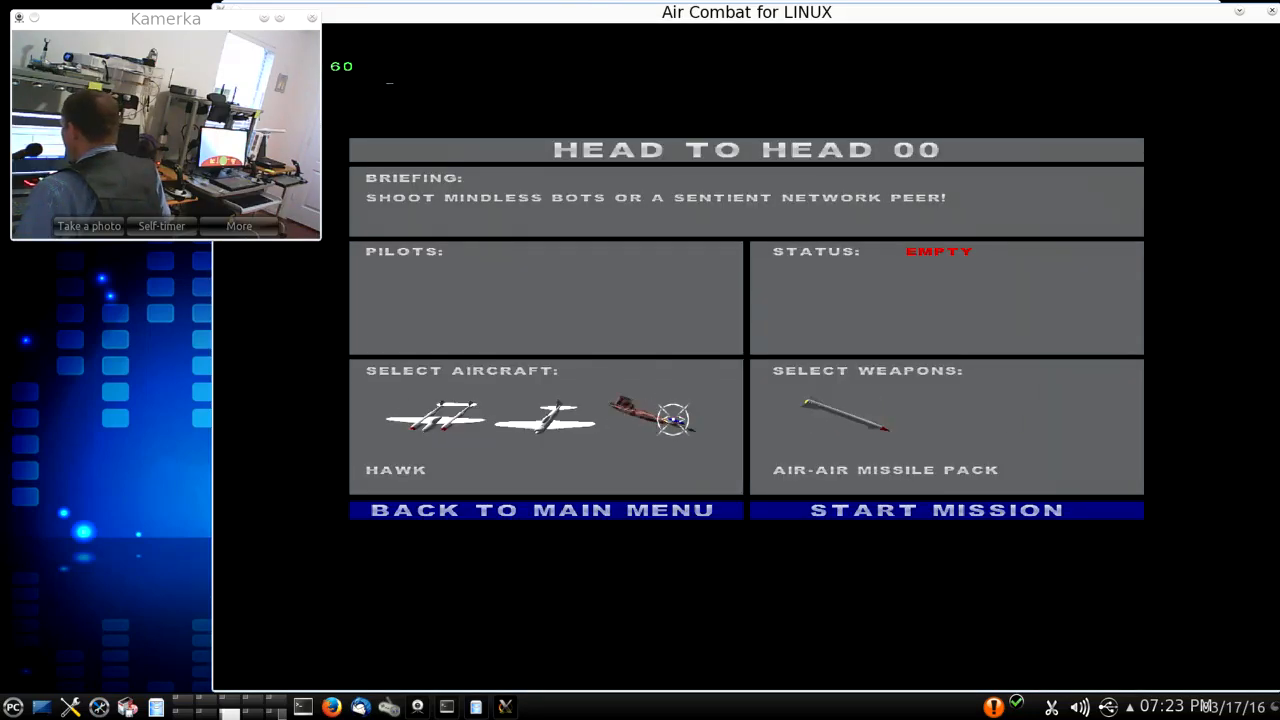
pyautogui.click(944, 510)
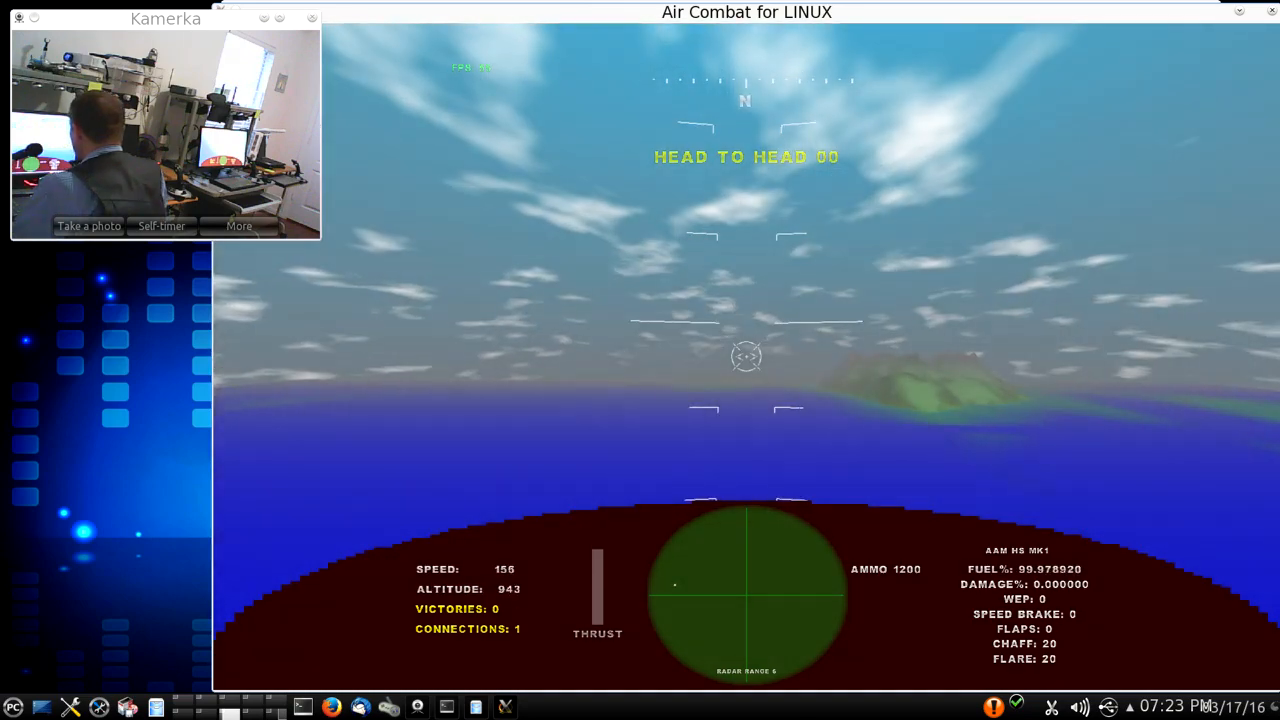